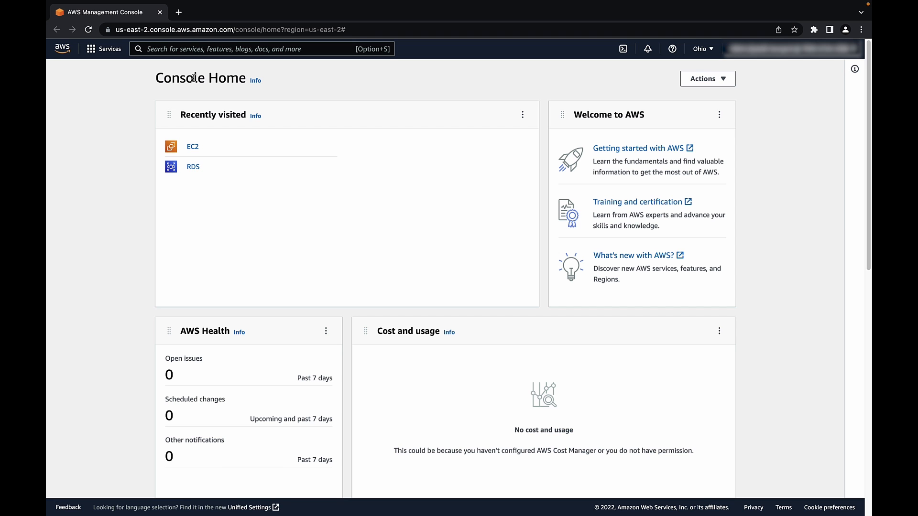
Step: Search for RDS, enter the service and list its databases including demo-postgres-database
{"action": "left_click", "coordinate": [265, 49]}
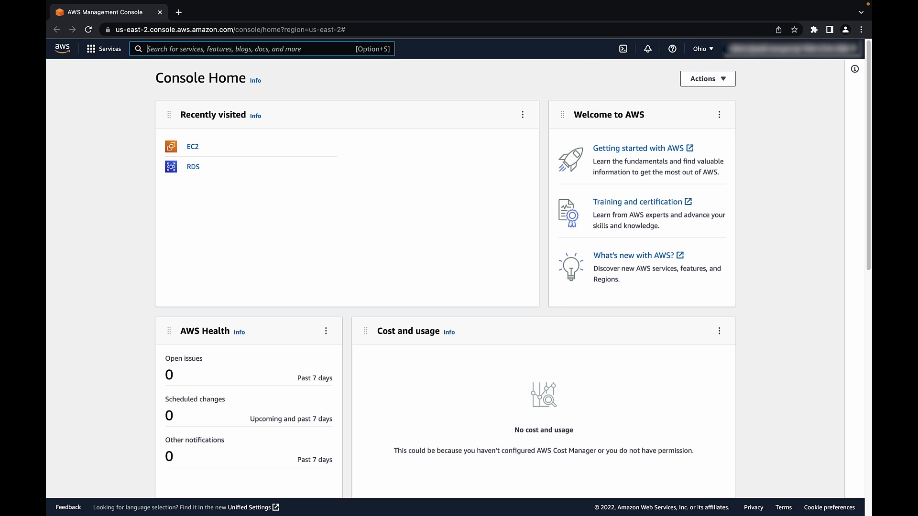
{"action": "type", "text": "RDS"}
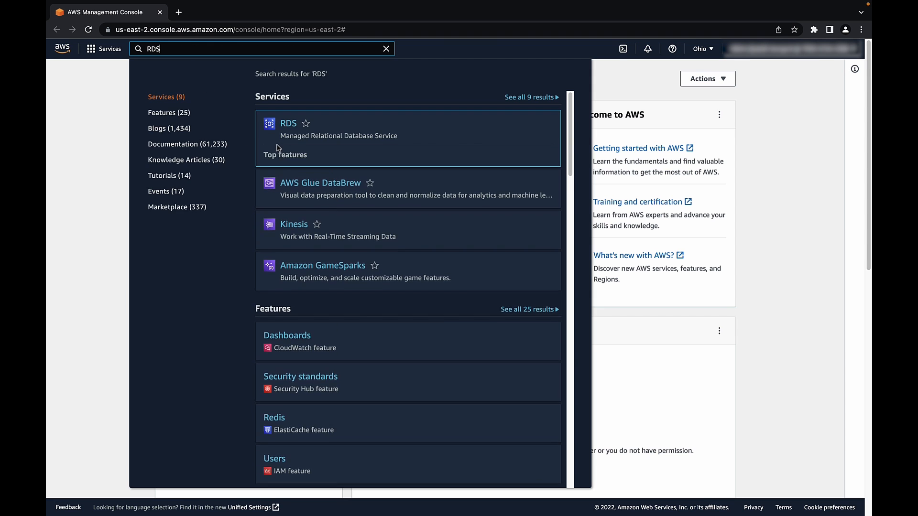
{"action": "left_click", "coordinate": [288, 123]}
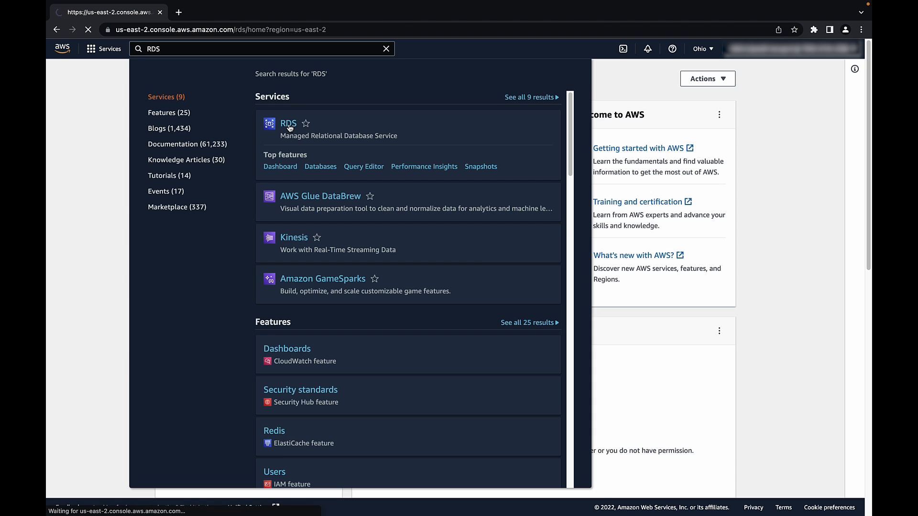
{"action": "left_click", "coordinate": [288, 123]}
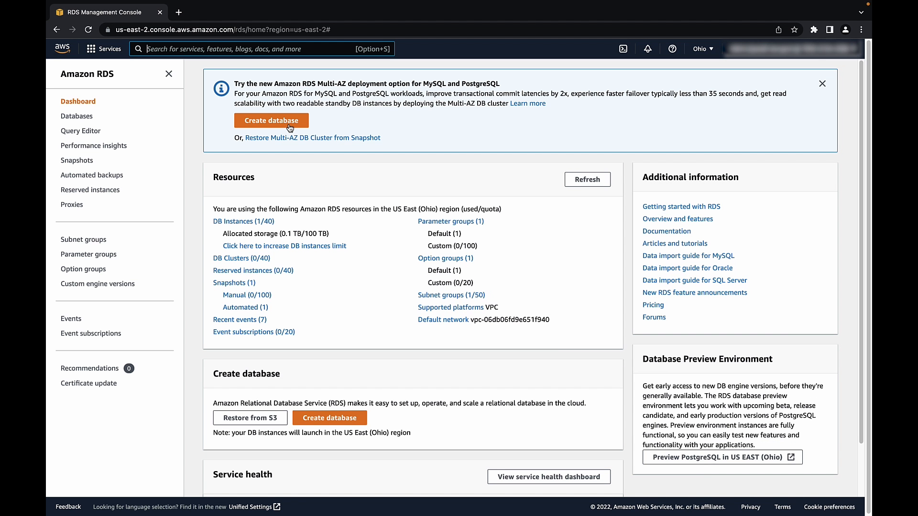
{"action": "mouse_move", "coordinate": [72, 122]}
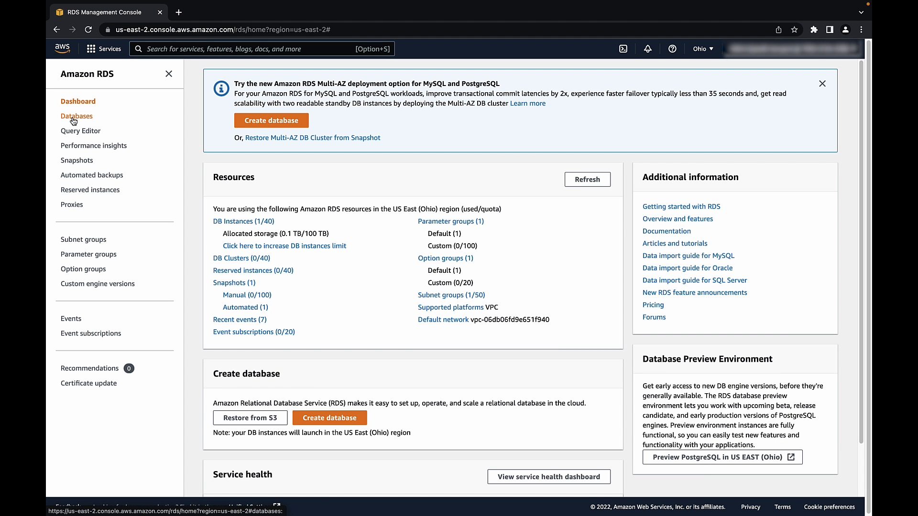
{"action": "left_click", "coordinate": [77, 116]}
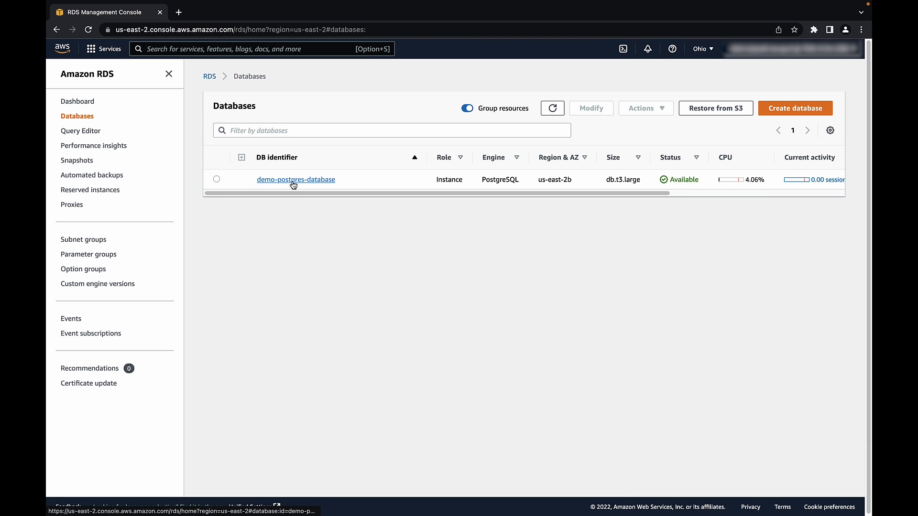
Step: View demo-postgres-database's connectivity details showing its endpoint and port 5432
{"action": "left_click", "coordinate": [295, 179]}
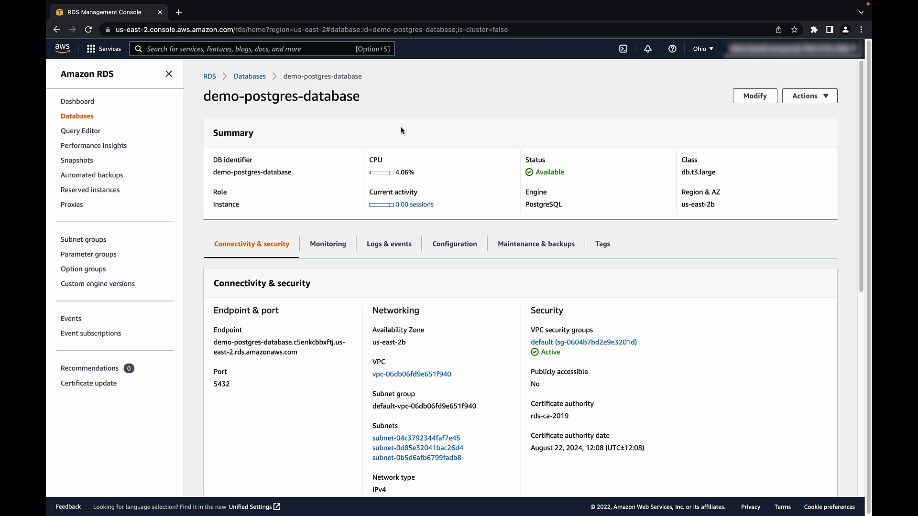
{"action": "mouse_move", "coordinate": [562, 377]}
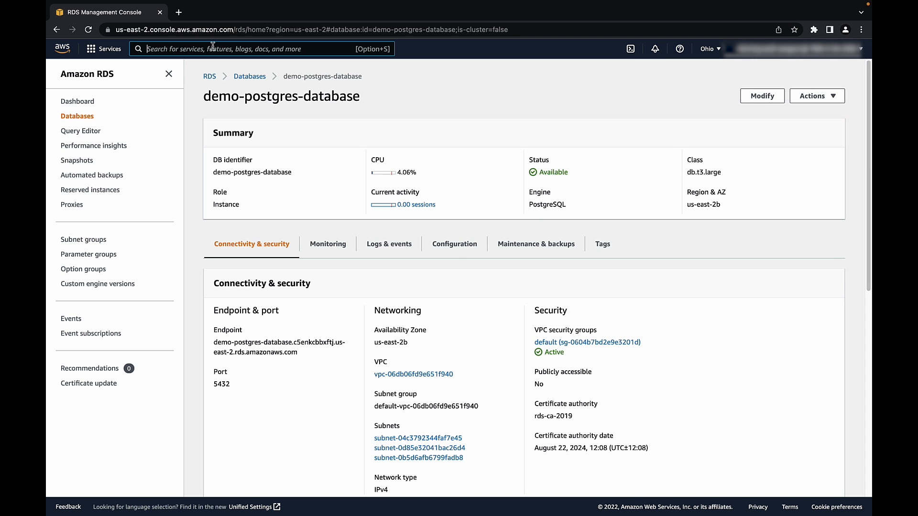
Step: Search for ec2, enter the EC2 service and list the running instances
{"action": "type", "text": "ec2"}
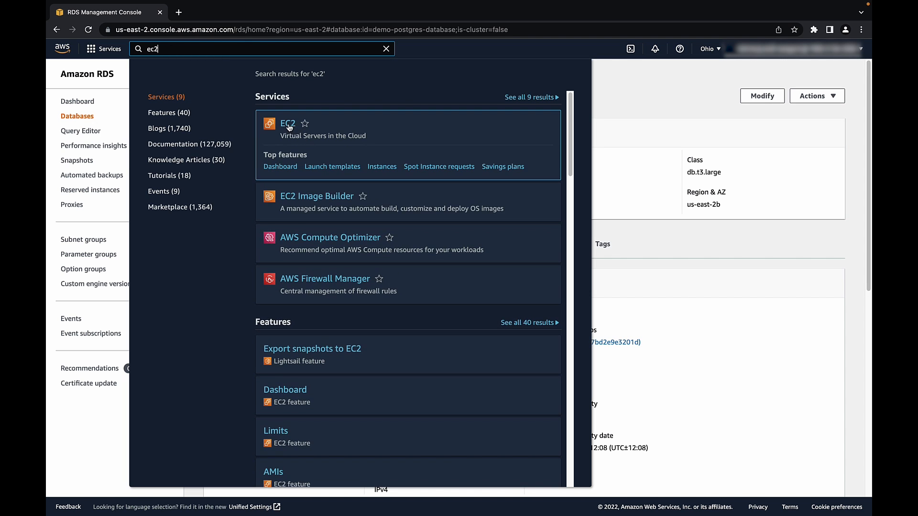
{"action": "left_click", "coordinate": [287, 123]}
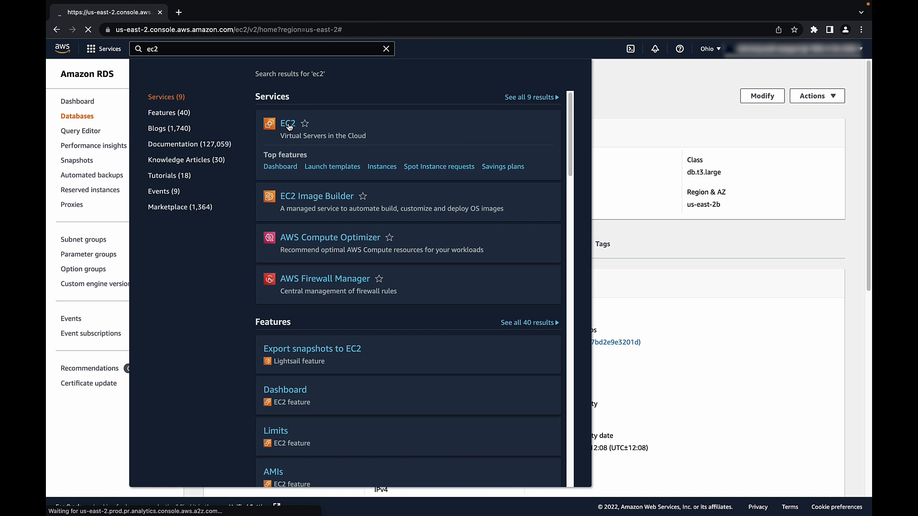
{"action": "left_click", "coordinate": [286, 124]}
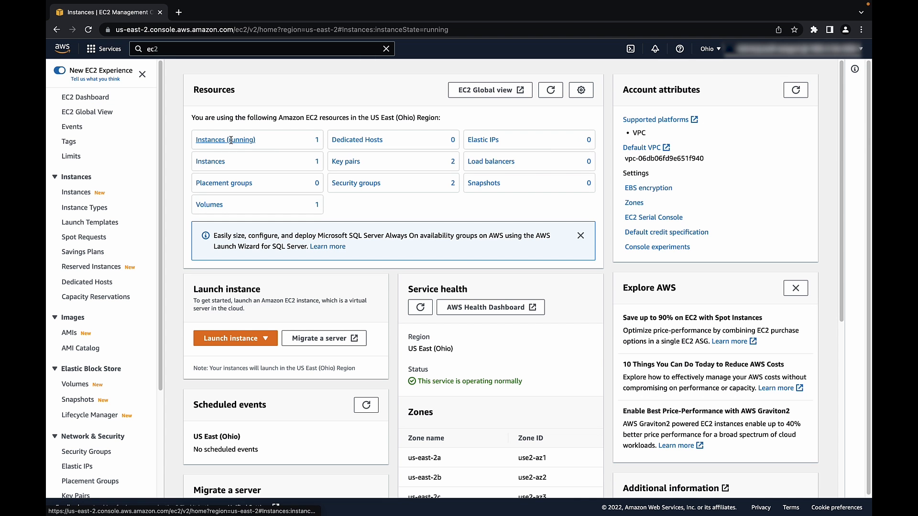
{"action": "left_click", "coordinate": [225, 139]}
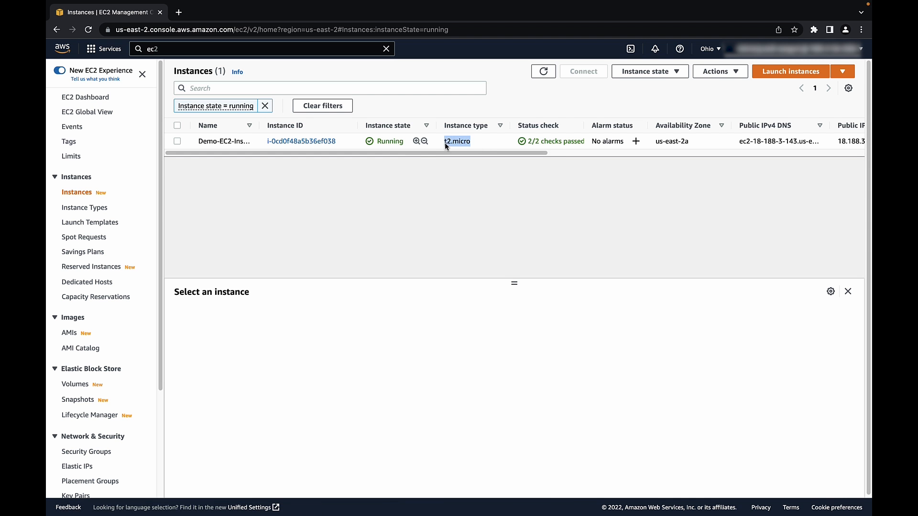
Step: View Demo-EC2-Instance's security settings and its launch-wizard-1 security group's SSH rule
{"action": "left_click", "coordinate": [176, 142]}
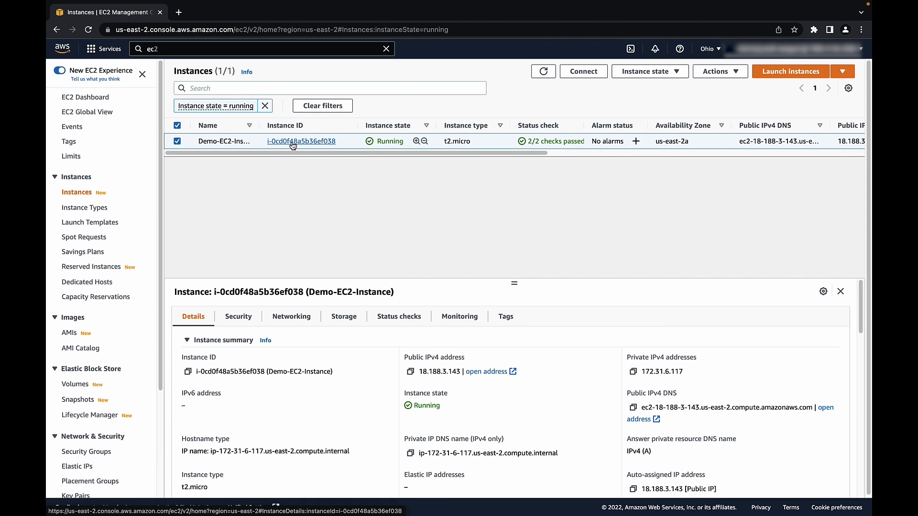
{"action": "left_click", "coordinate": [301, 141]}
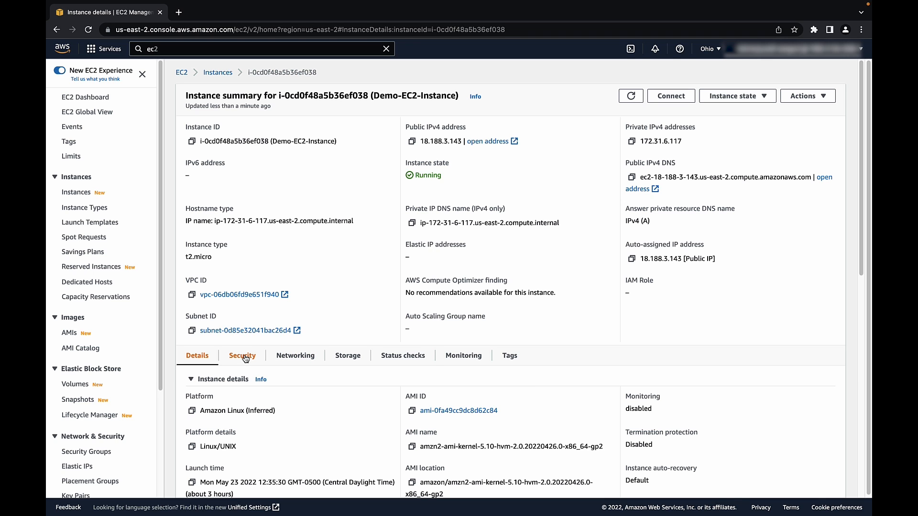
{"action": "left_click", "coordinate": [242, 355]}
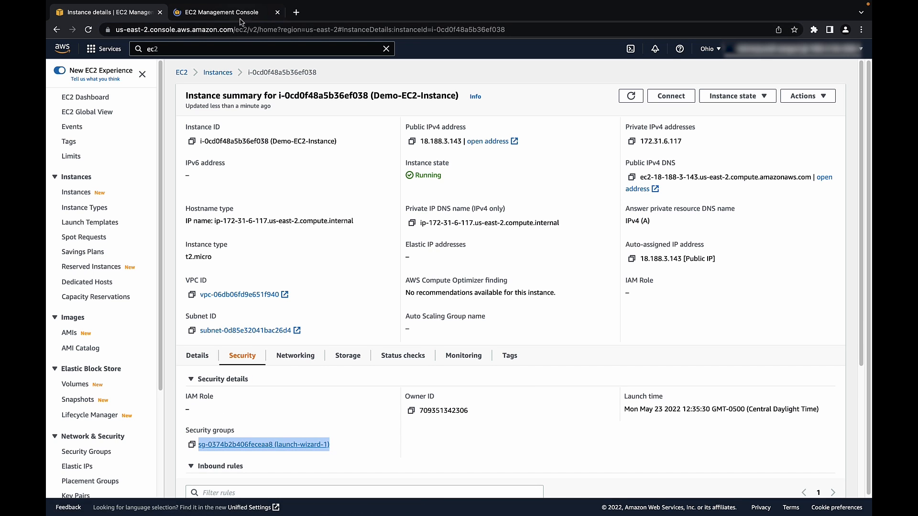
{"action": "left_click", "coordinate": [264, 444]}
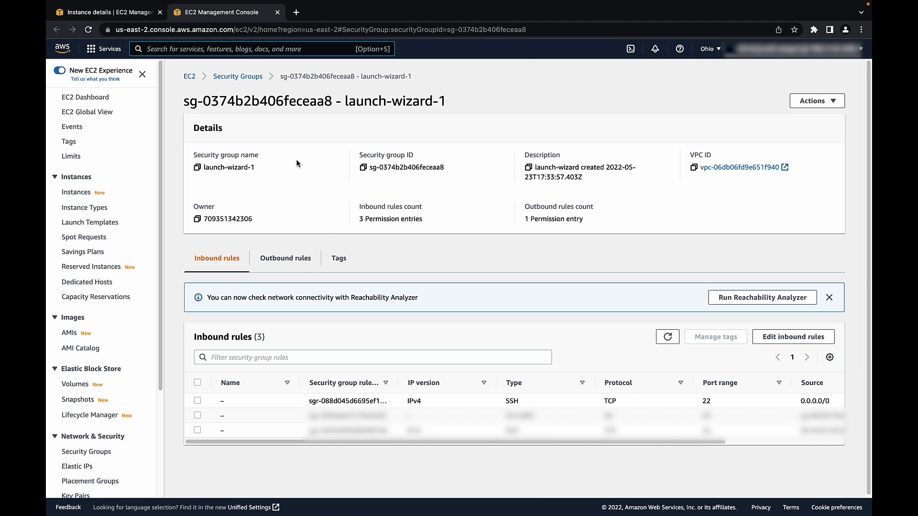
{"action": "mouse_move", "coordinate": [716, 404]}
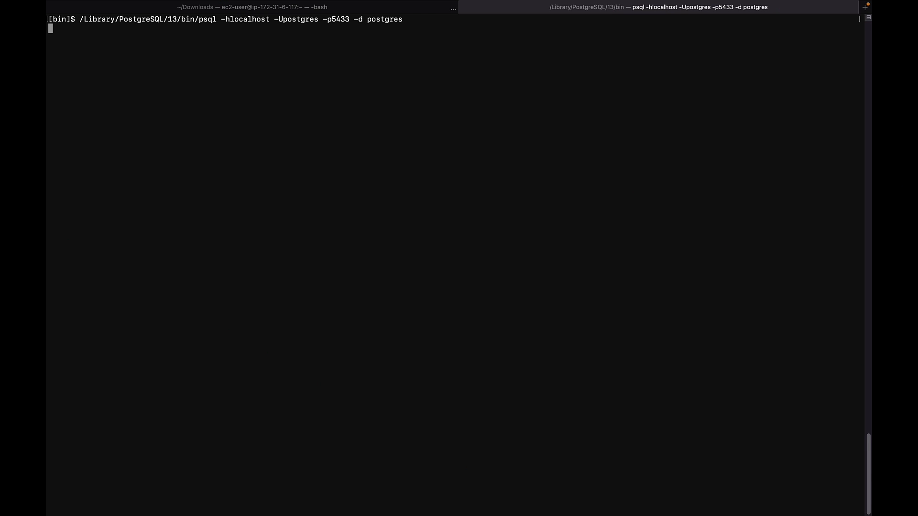
Step: Submit the postgres password to connect over localhost port 5433 and reach the postgres=> prompt
{"action": "key", "text": "Enter"}
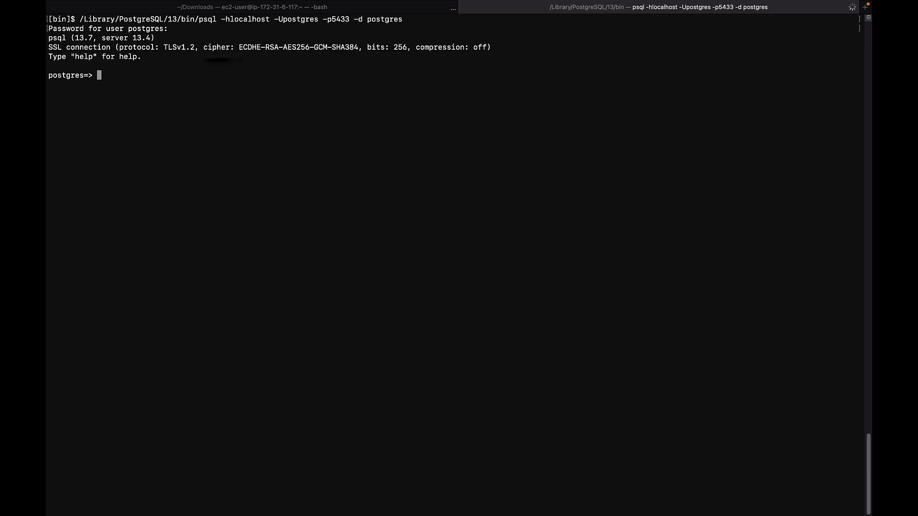